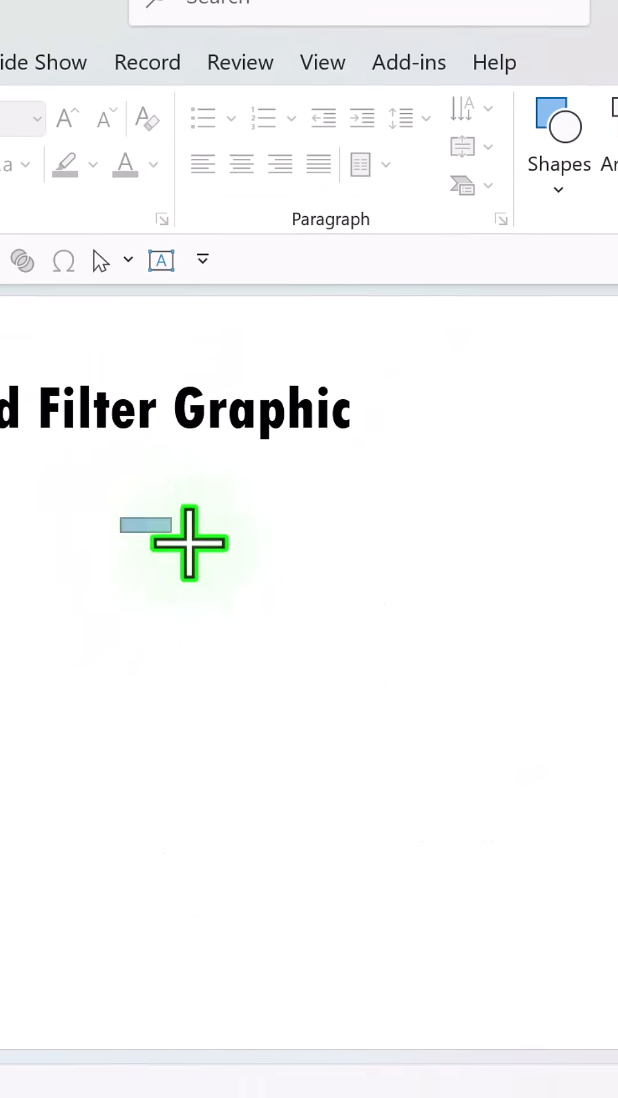
Draw a tall narrow rectangle below the title and give it a checkerboard pattern fill.
{"action": "left_click_drag", "start_coordinate": [185, 540], "coordinate": [140, 943]}
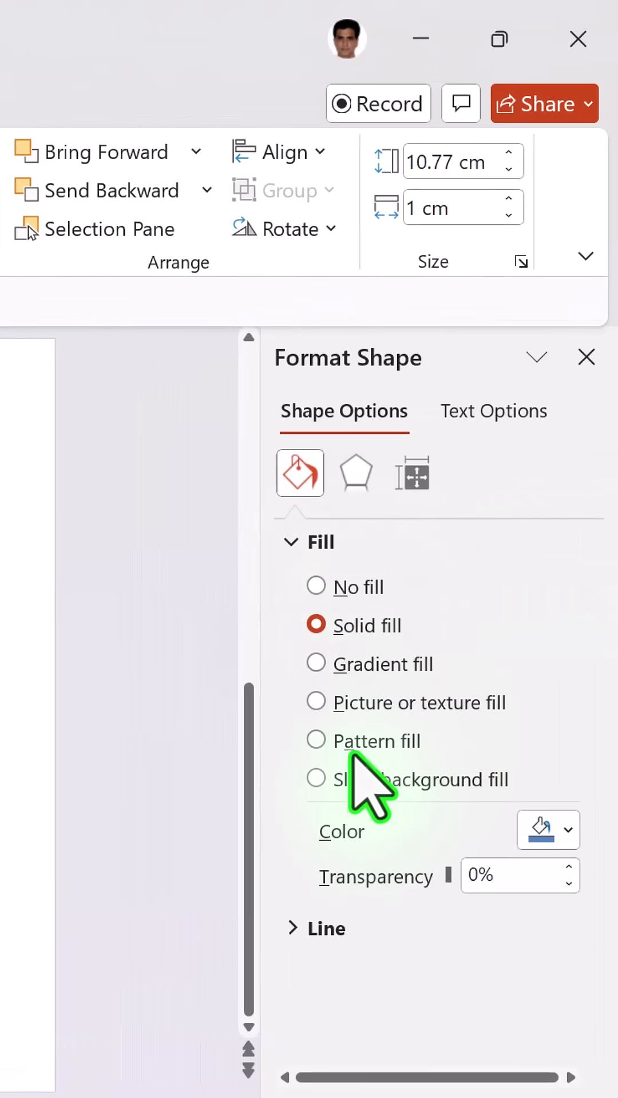
{"action": "left_click", "coordinate": [316, 740]}
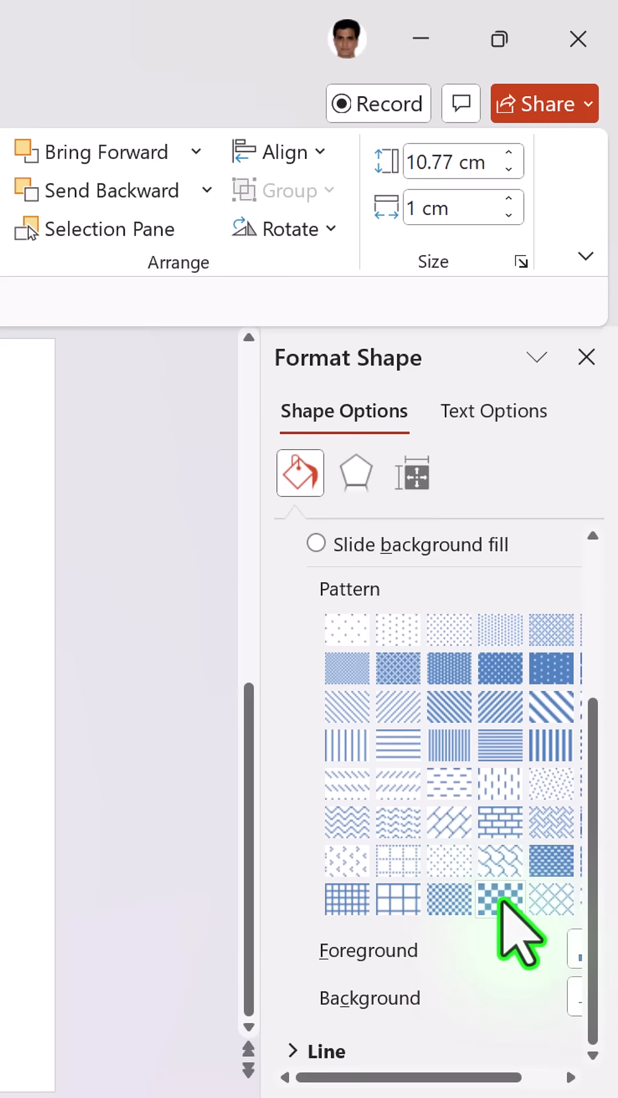
{"action": "left_click", "coordinate": [577, 949]}
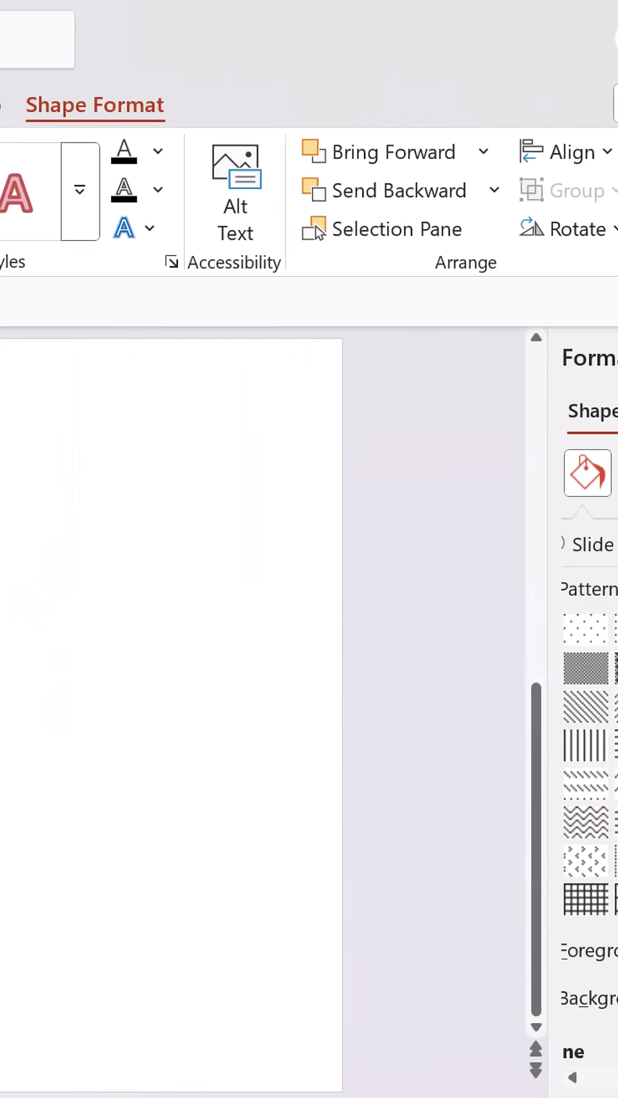
{"action": "left_click", "coordinate": [455, 189]}
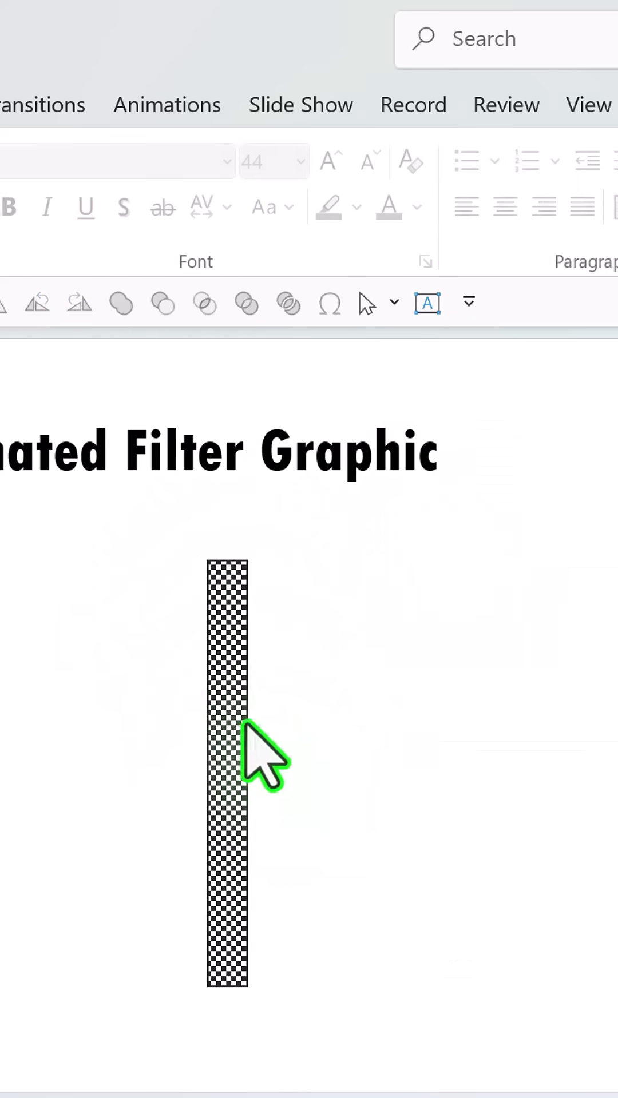
Move the checkerboard bar to the right into its position.
{"action": "left_click", "coordinate": [232, 735]}
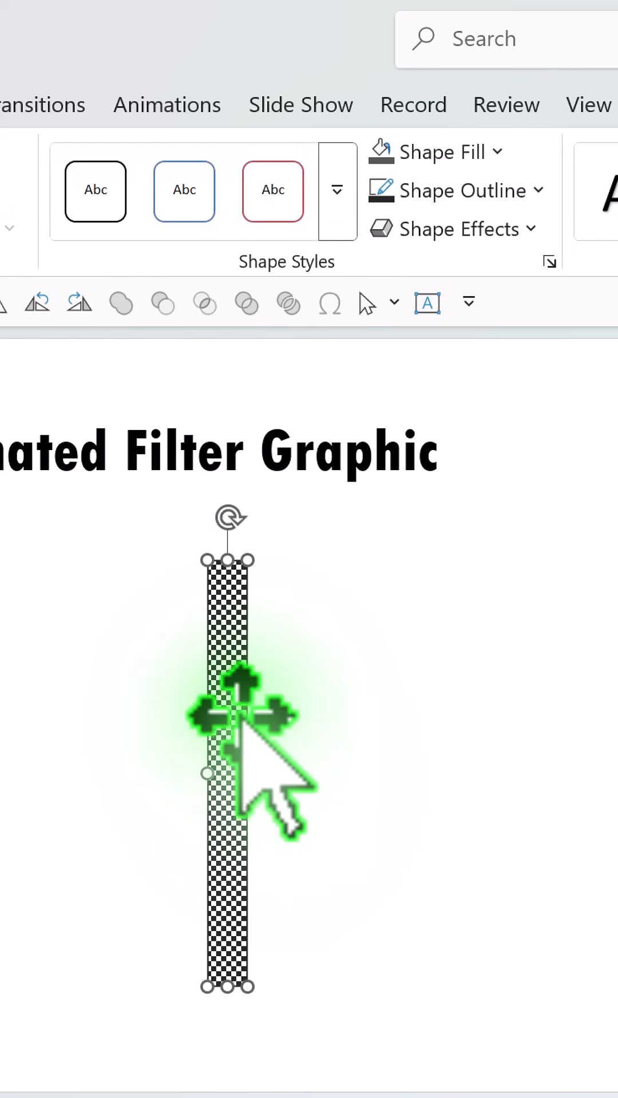
{"action": "left_click_drag", "start_coordinate": [228, 715], "coordinate": [456, 693]}
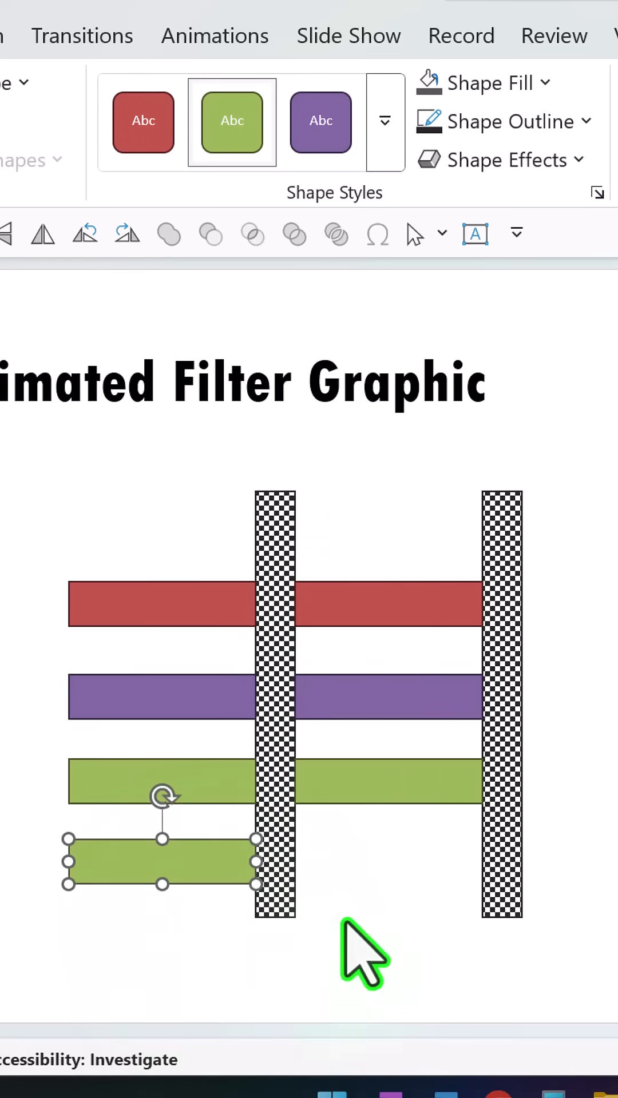
Apply a blue shape style from the Shape Styles gallery to the new bar.
{"action": "left_click", "coordinate": [384, 122]}
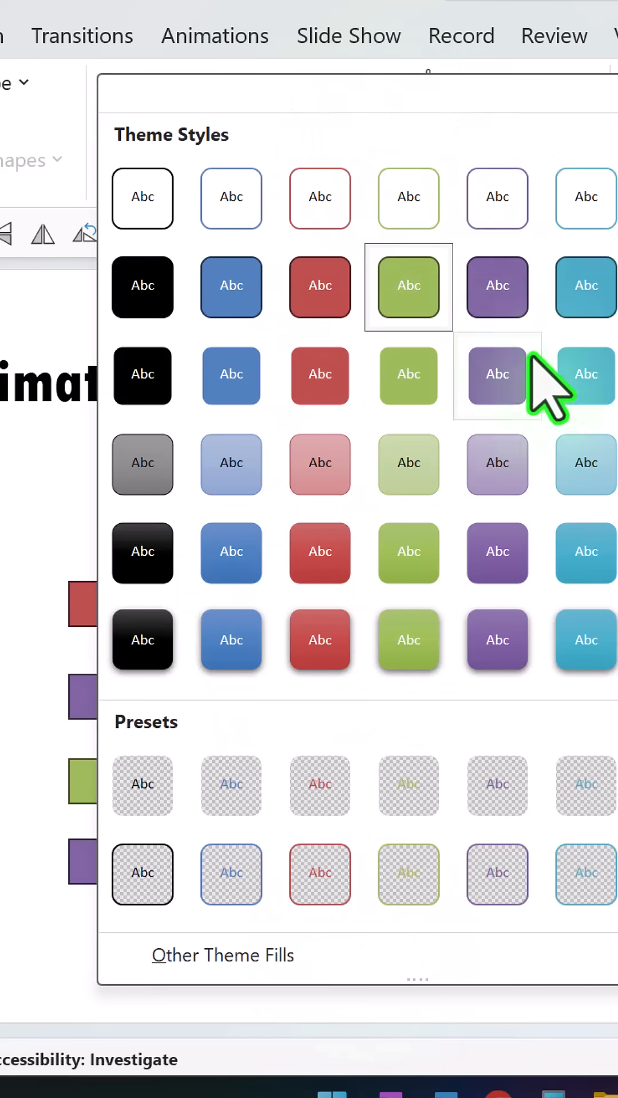
{"action": "left_click", "coordinate": [497, 374]}
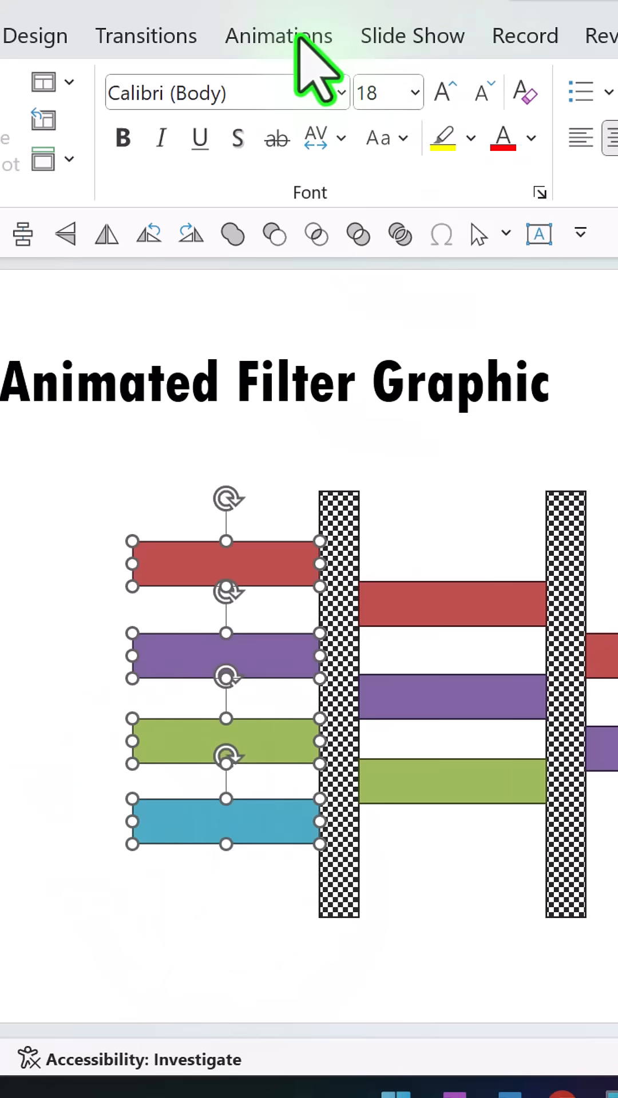
Give the four left-hand bars an entrance animation coming in from the left.
{"action": "left_click", "coordinate": [278, 36]}
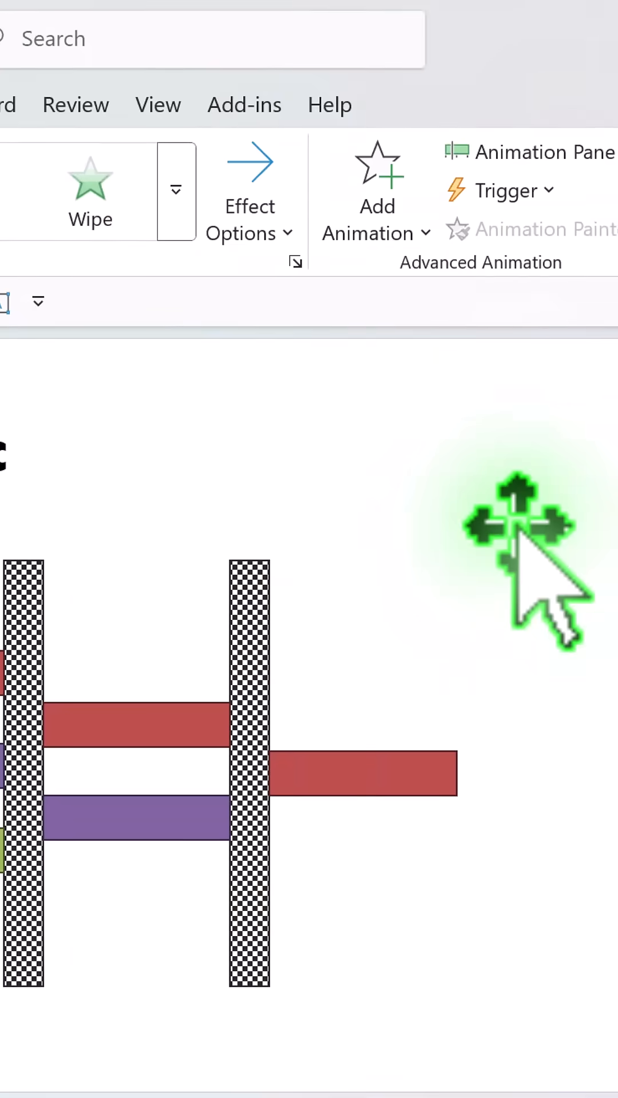
{"action": "left_click", "coordinate": [376, 188]}
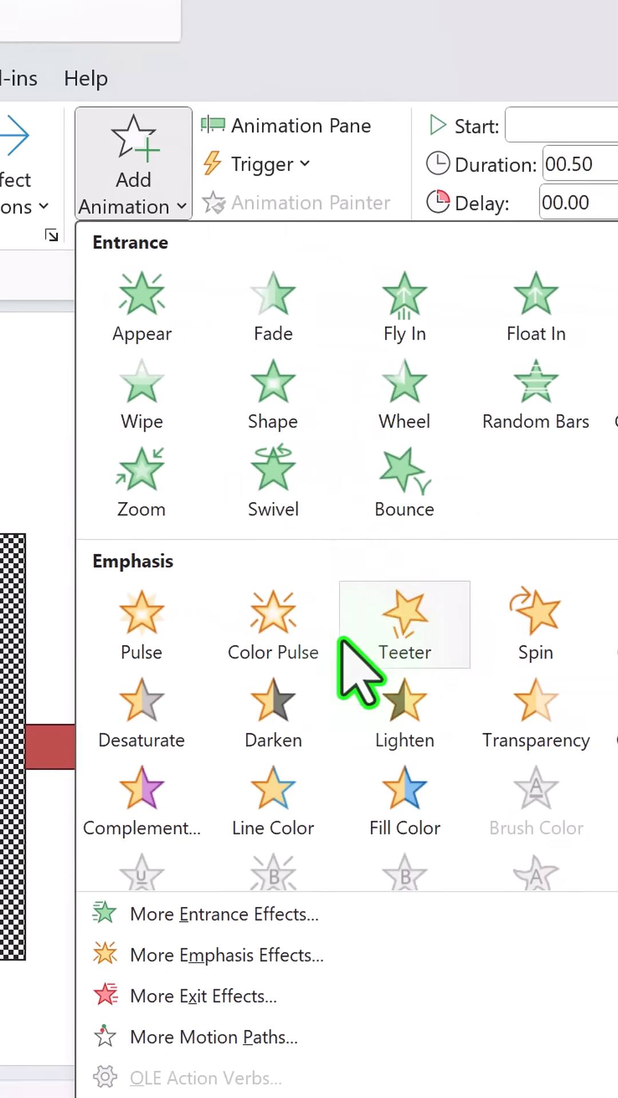
{"action": "scroll", "scroll_direction": "down", "scroll_amount": 3}
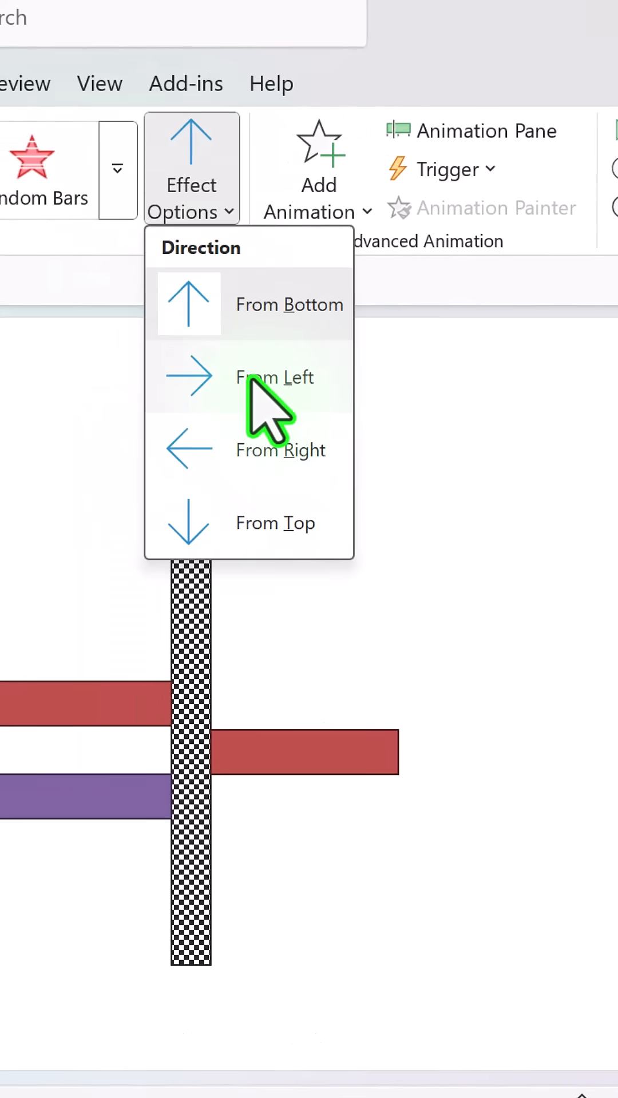
{"action": "left_click", "coordinate": [274, 377]}
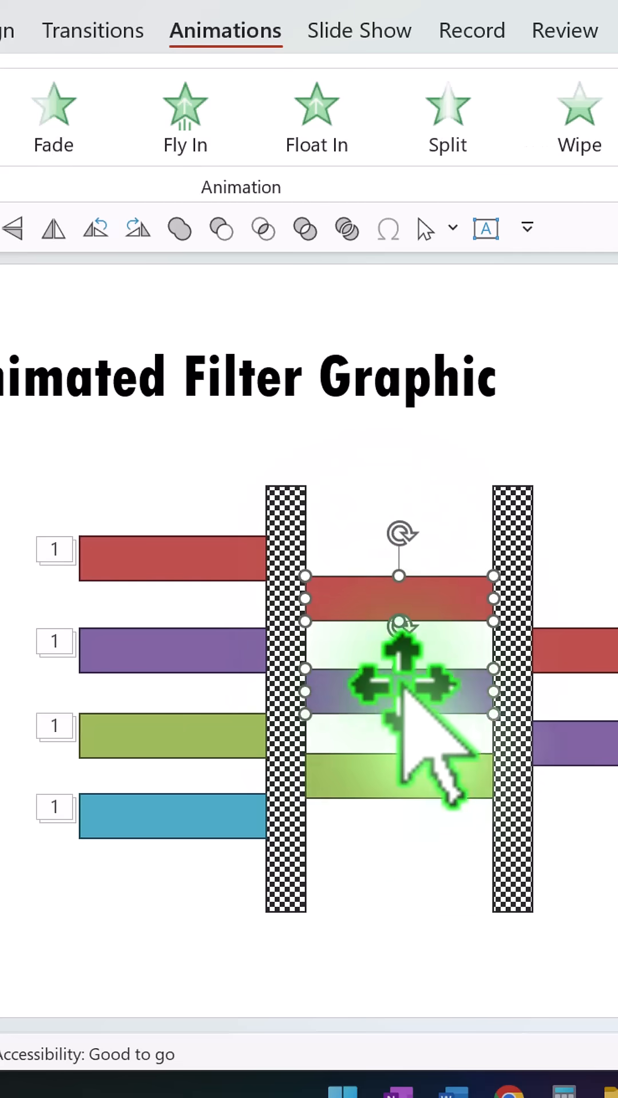
Add Wipe animations to the middle bar group and to the rightmost red bar.
{"action": "left_click", "coordinate": [580, 111]}
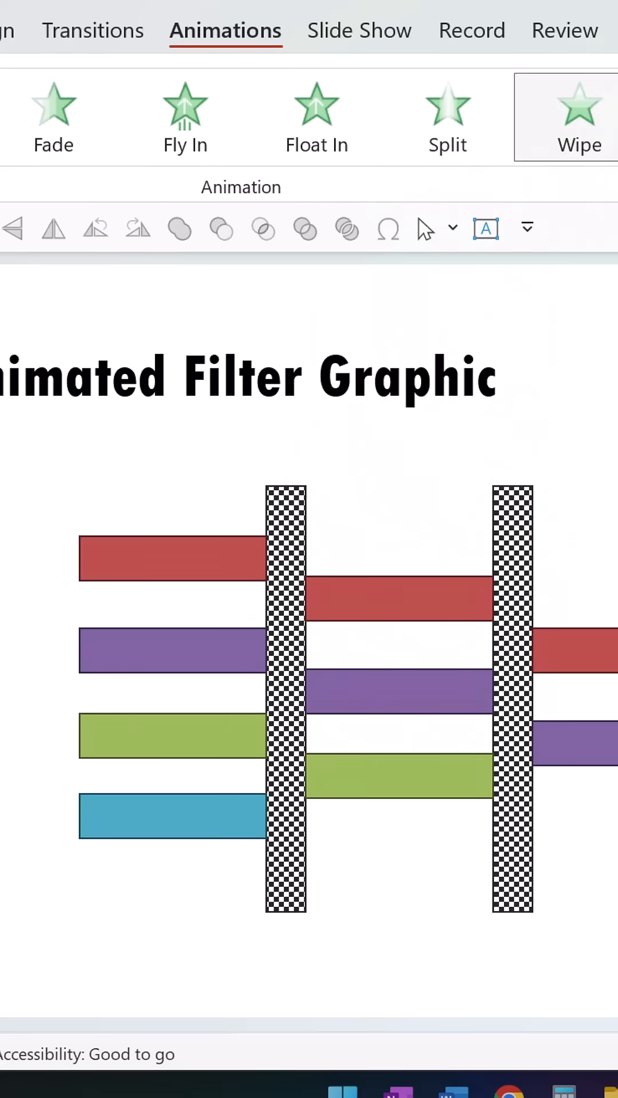
{"action": "left_click", "coordinate": [571, 125]}
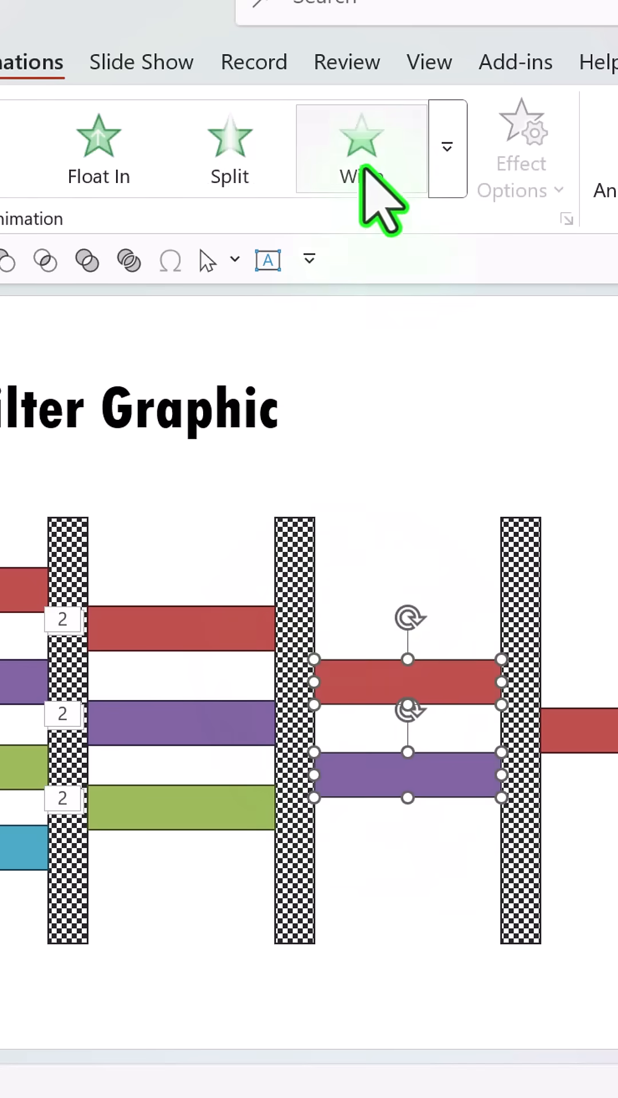
{"action": "left_click", "coordinate": [361, 146]}
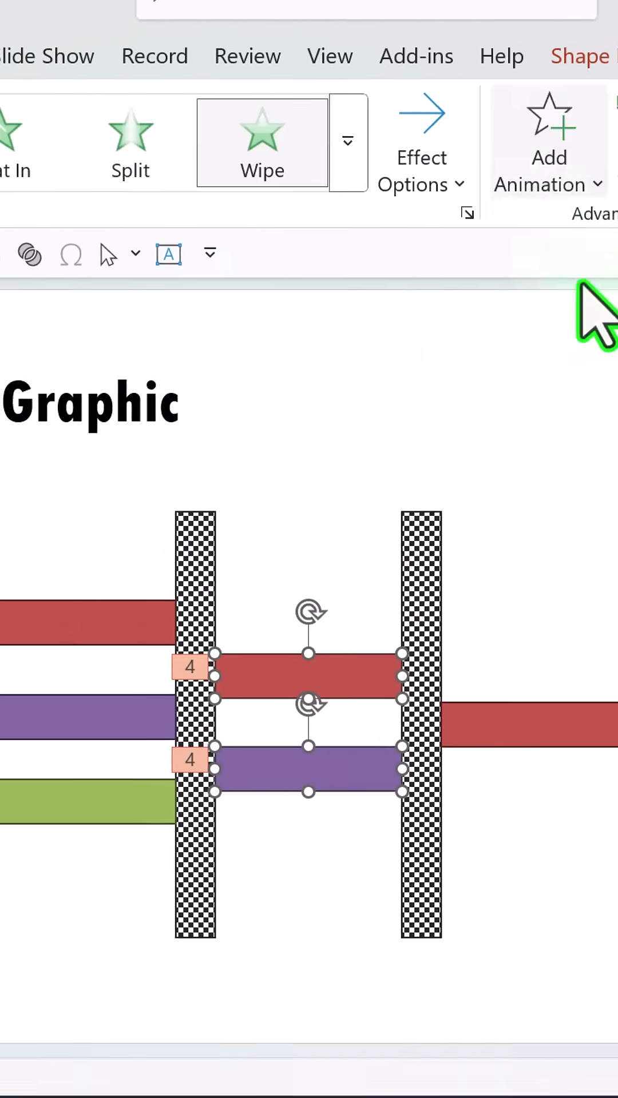
{"action": "left_click", "coordinate": [421, 170]}
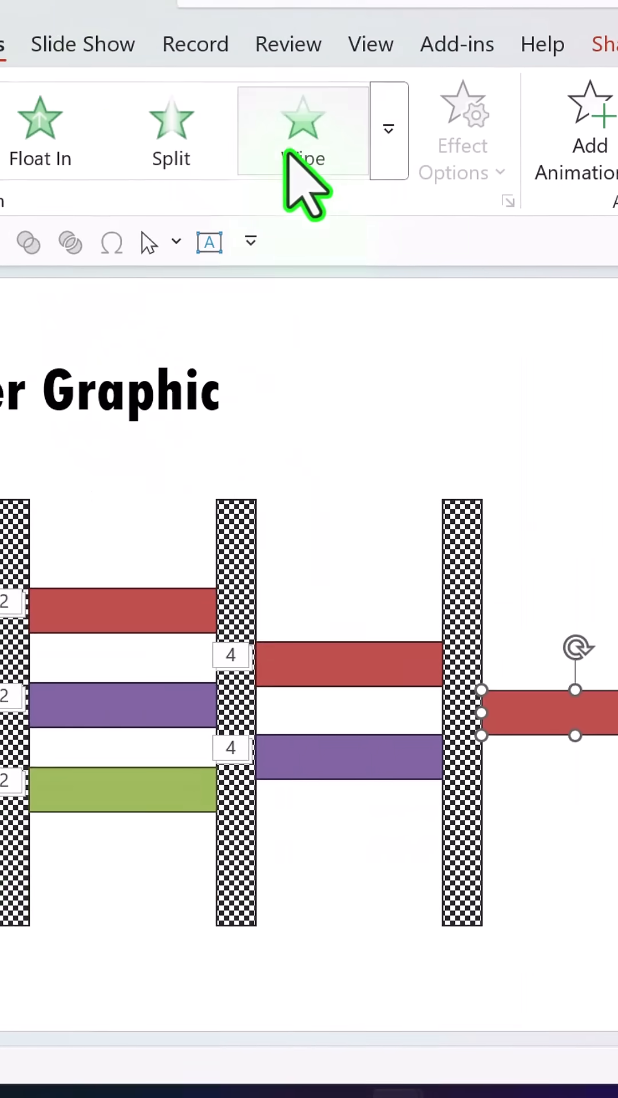
{"action": "left_click", "coordinate": [302, 126]}
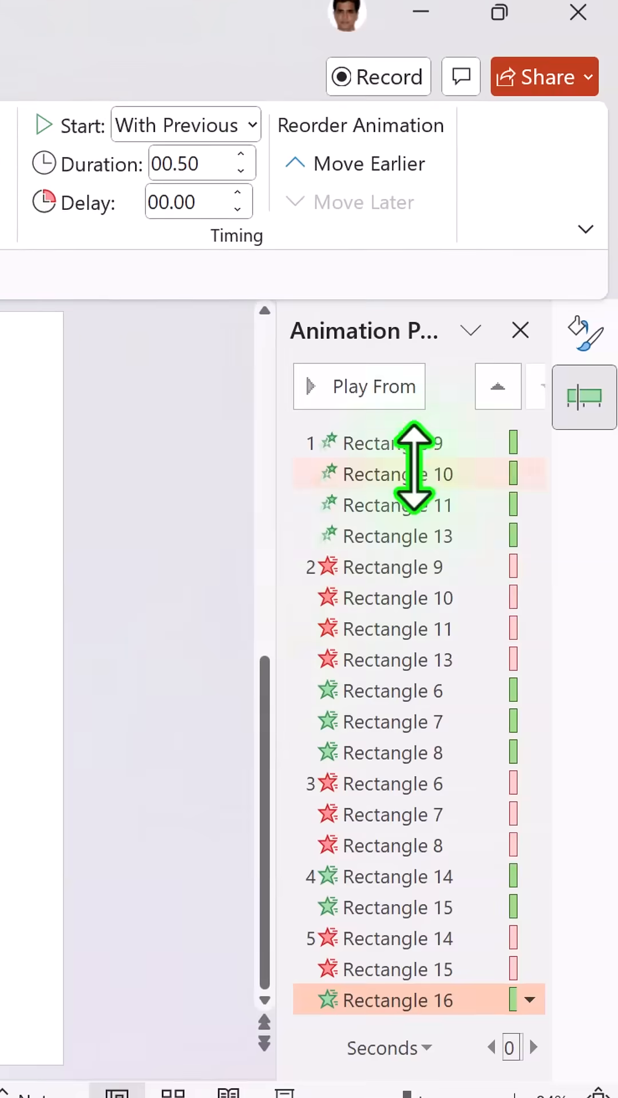
{"action": "mouse_move", "coordinate": [414, 474]}
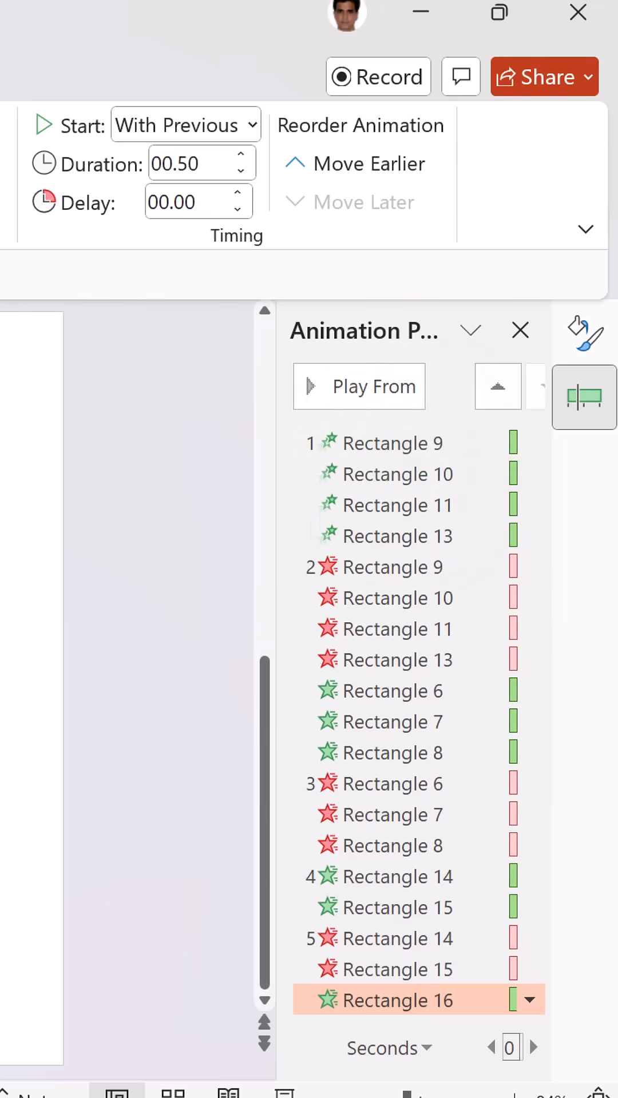